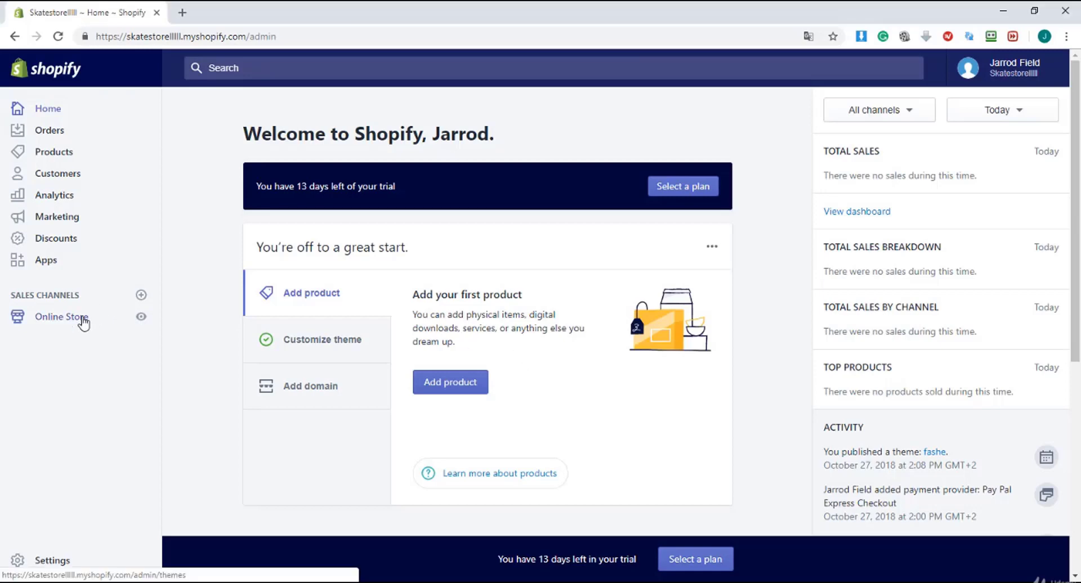
# - Go to Online Store so the Themes page lists Fashe as the current theme
pyautogui.click(60, 316)
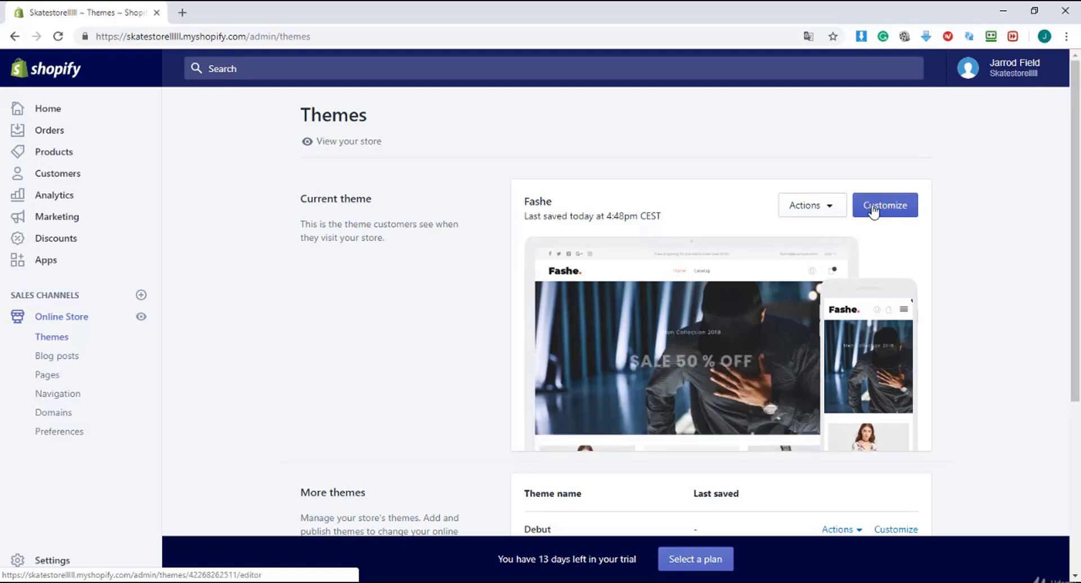
# - Customize the Fashe theme, loading the editor with the home page preview and sections
pyautogui.click(884, 205)
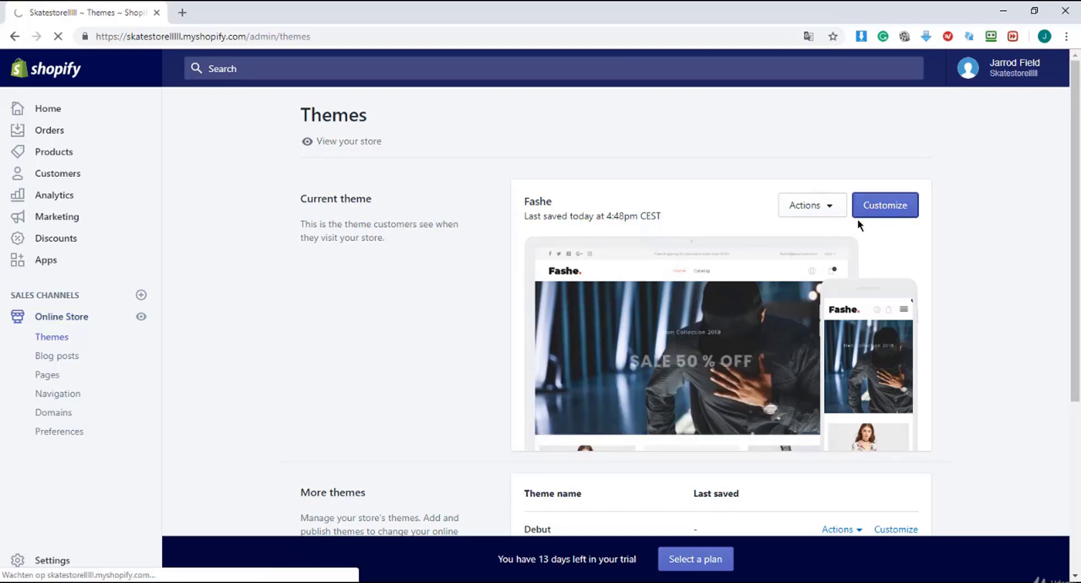
pyautogui.click(884, 205)
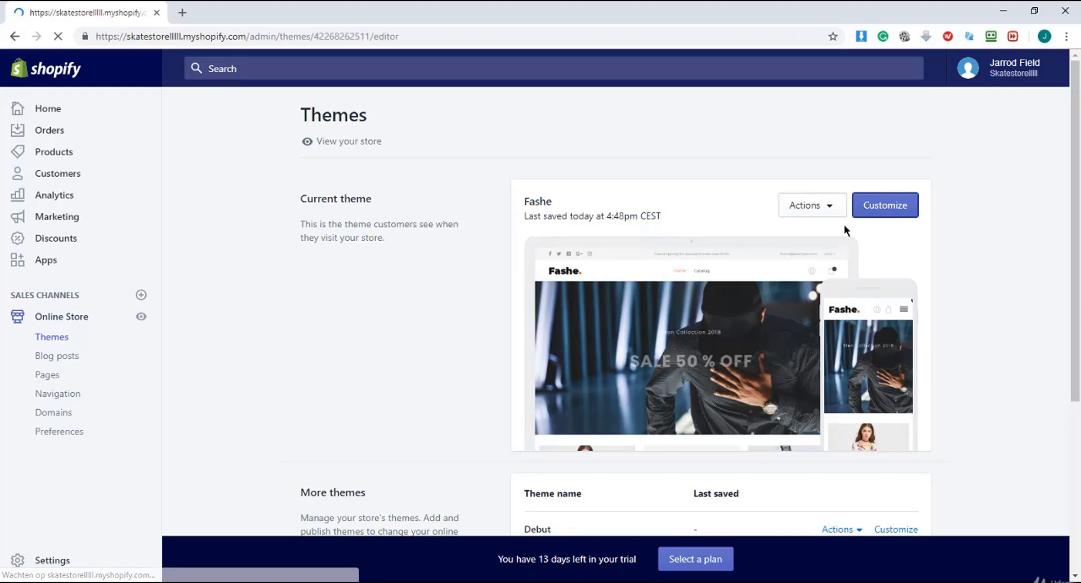
pyautogui.click(884, 205)
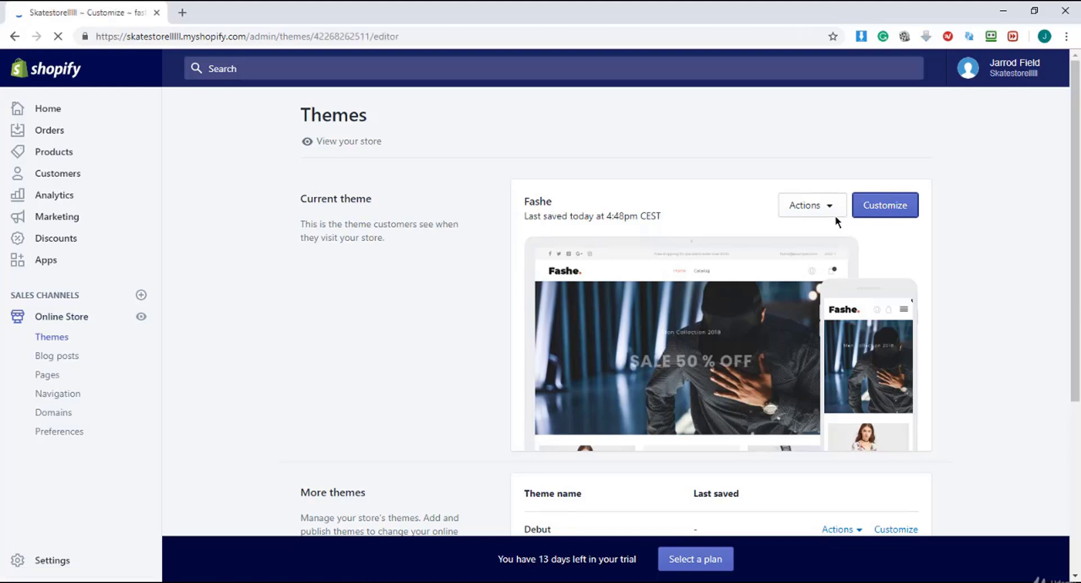
pyautogui.click(884, 204)
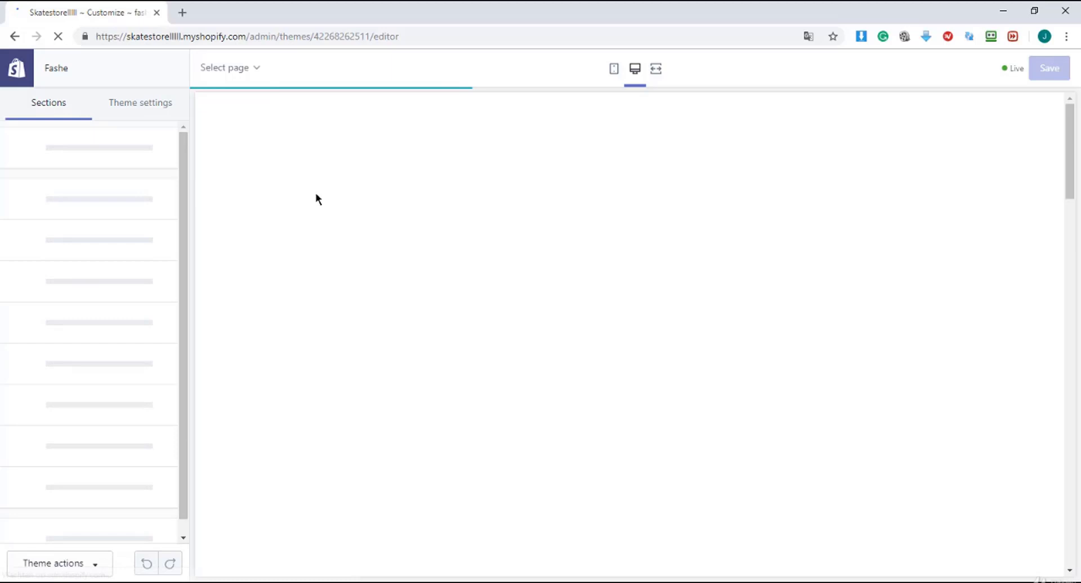
pyautogui.click(228, 68)
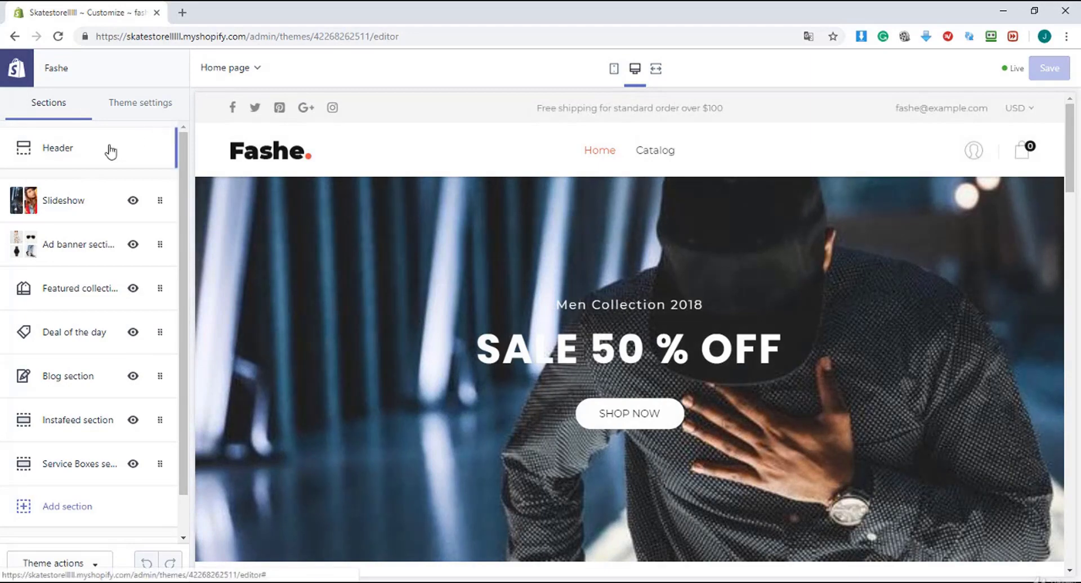
pyautogui.moveTo(62, 151)
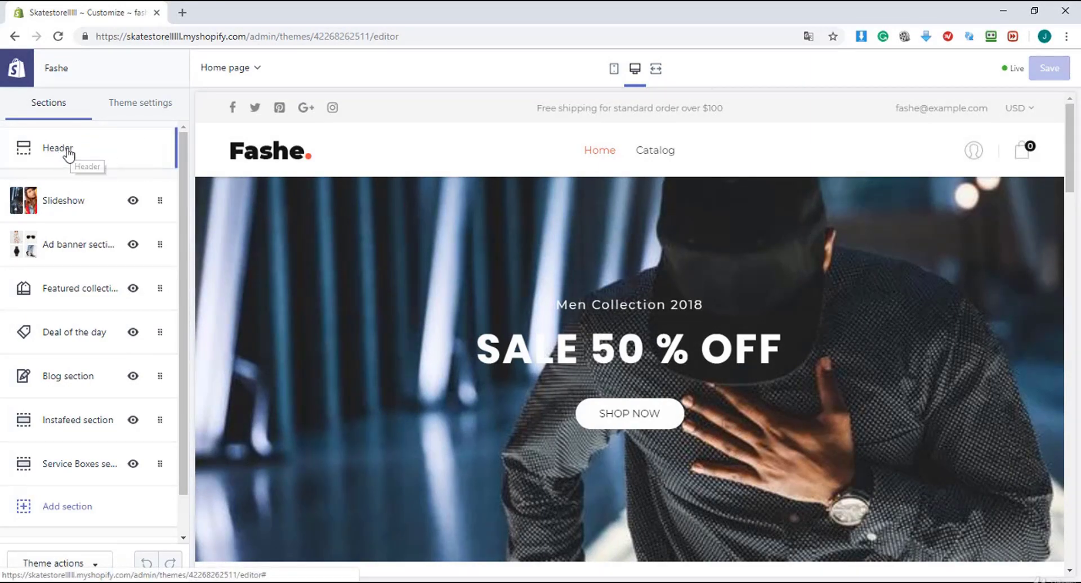
# - In Header settings, preview layouts Design 2 and Design 3, then return to Design 1
pyautogui.click(58, 148)
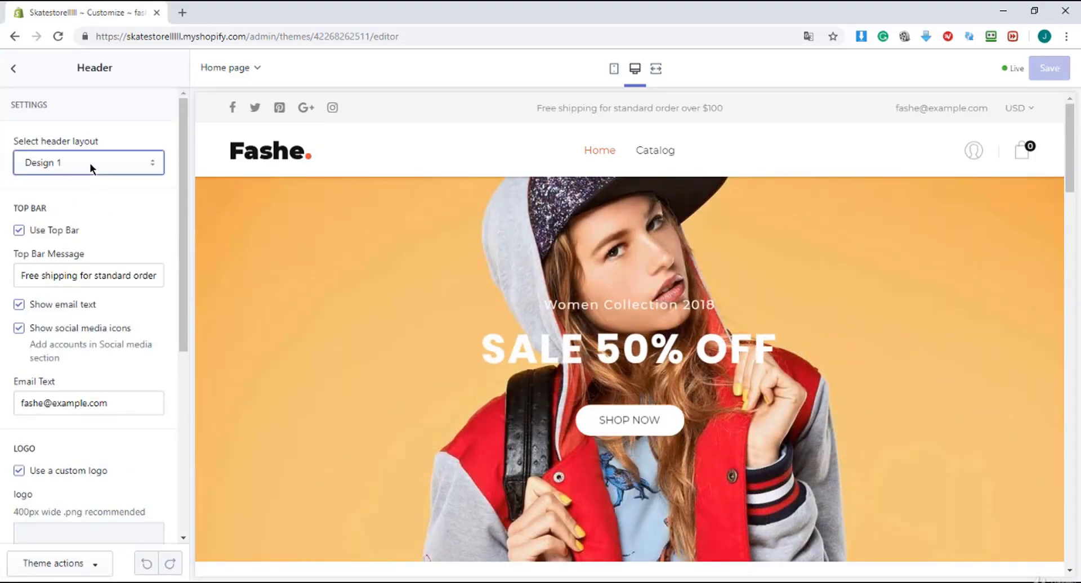
pyautogui.click(88, 162)
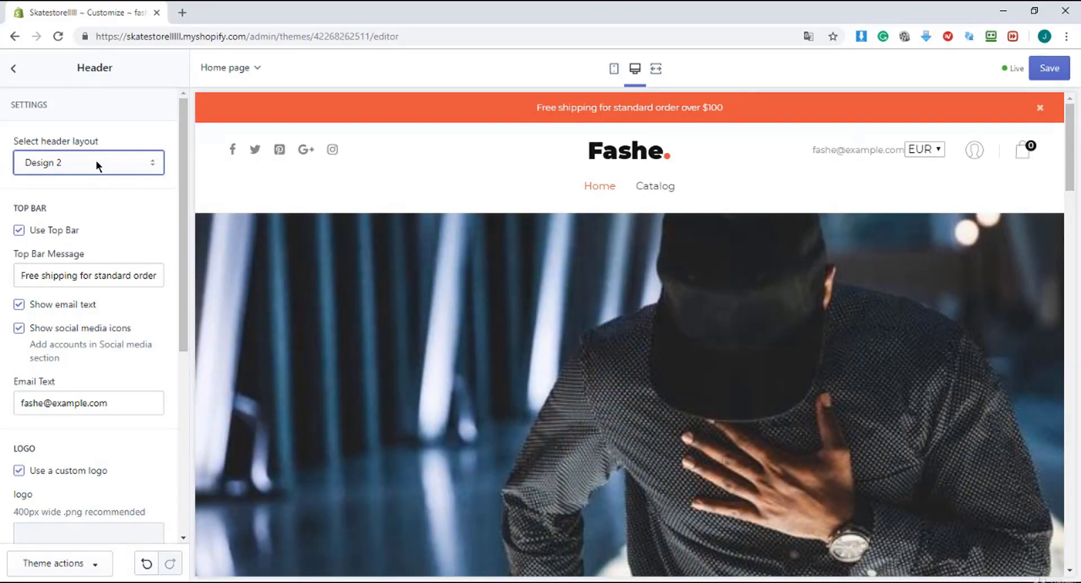
pyautogui.click(88, 163)
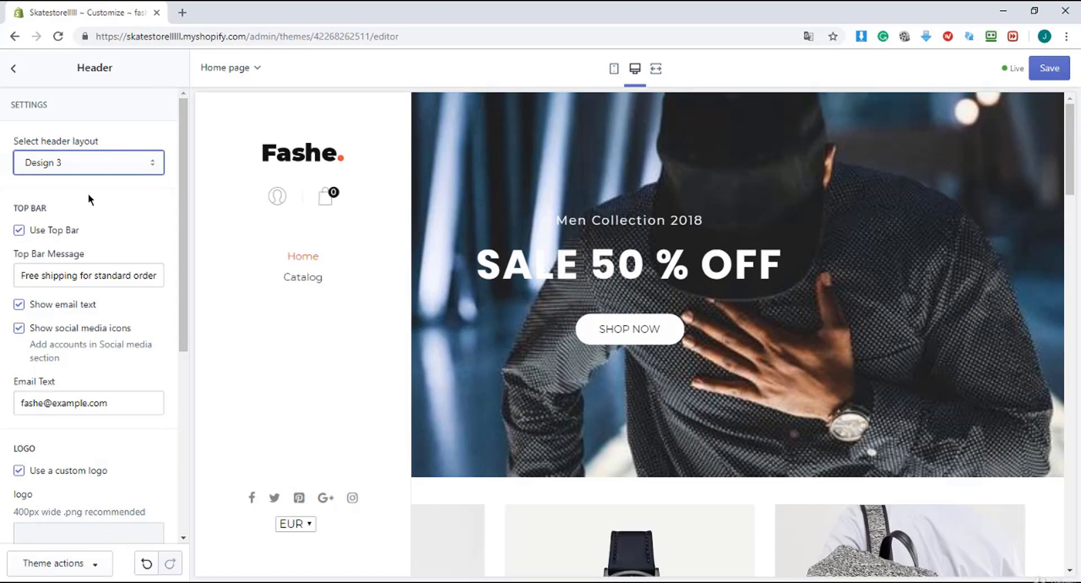
pyautogui.click(88, 163)
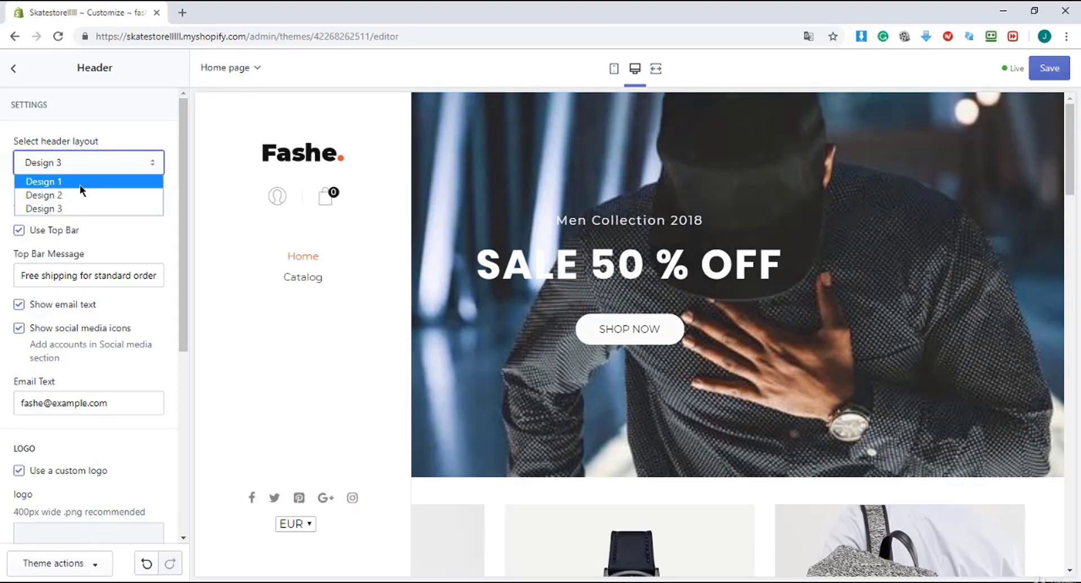
pyautogui.click(44, 184)
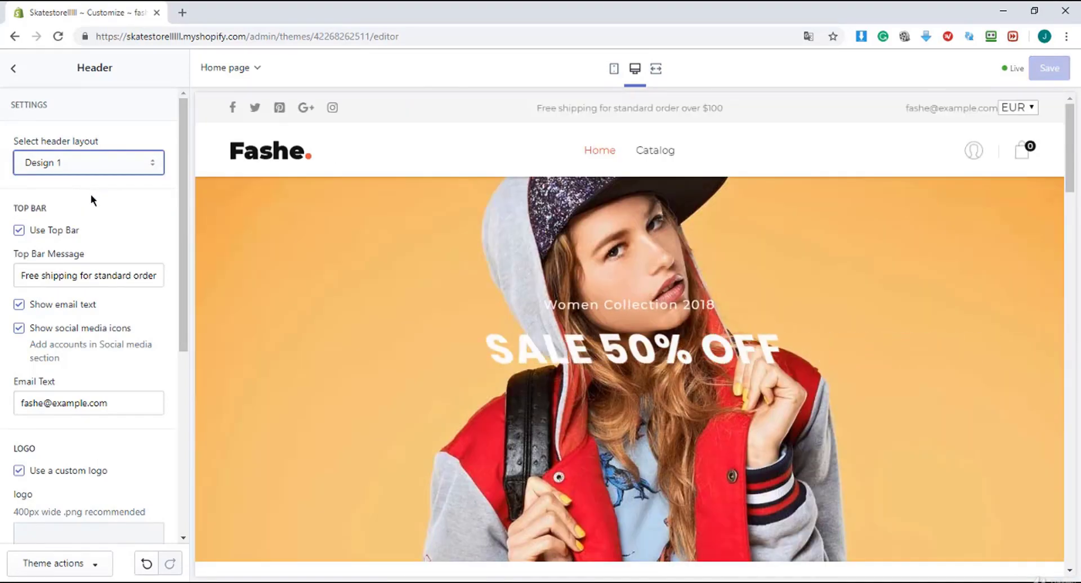
pyautogui.scroll(-3)
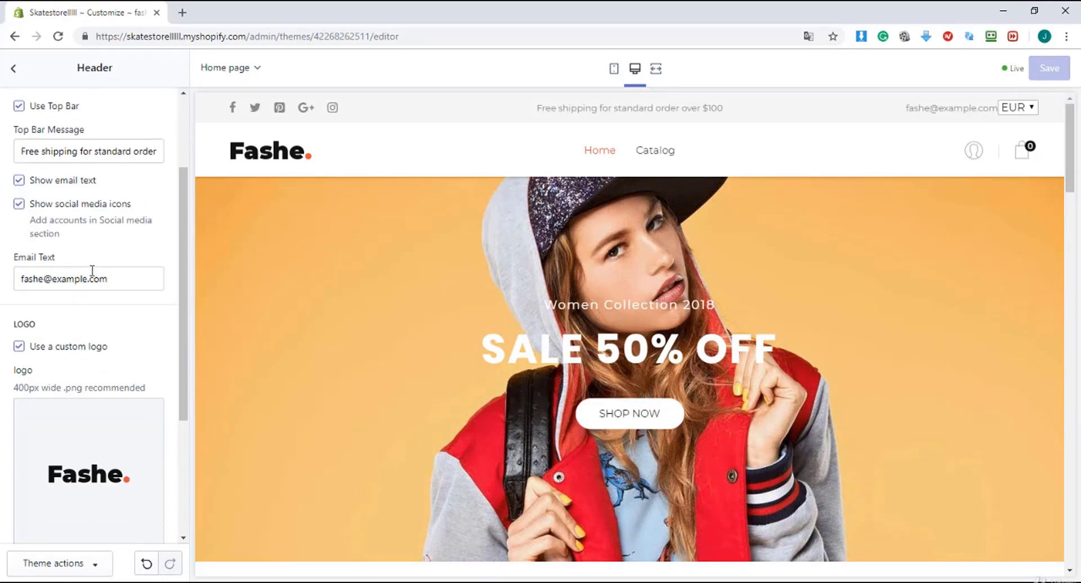
pyautogui.scroll(-3)
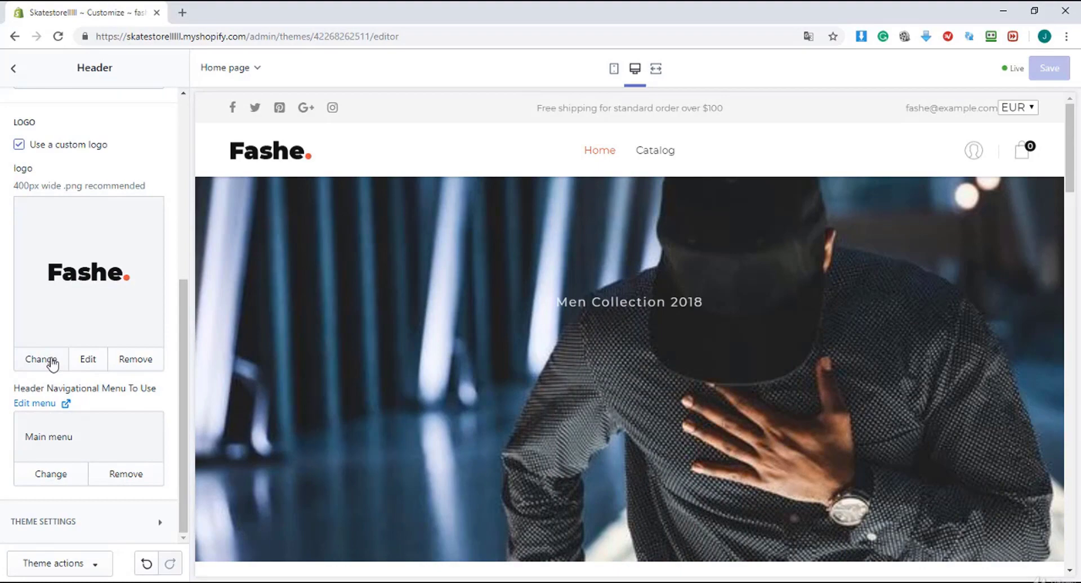
pyautogui.click(40, 359)
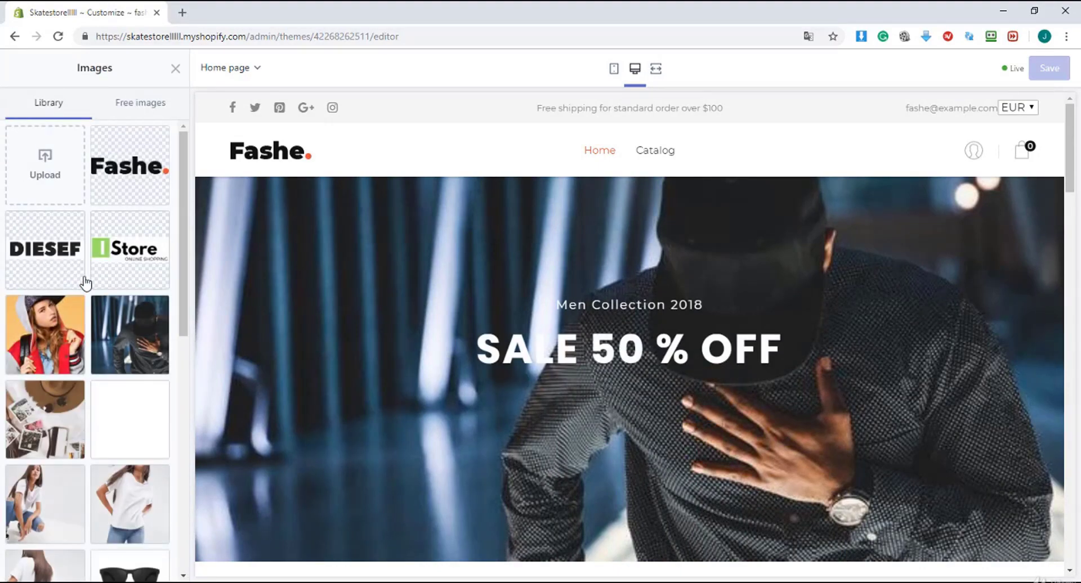
pyautogui.click(44, 248)
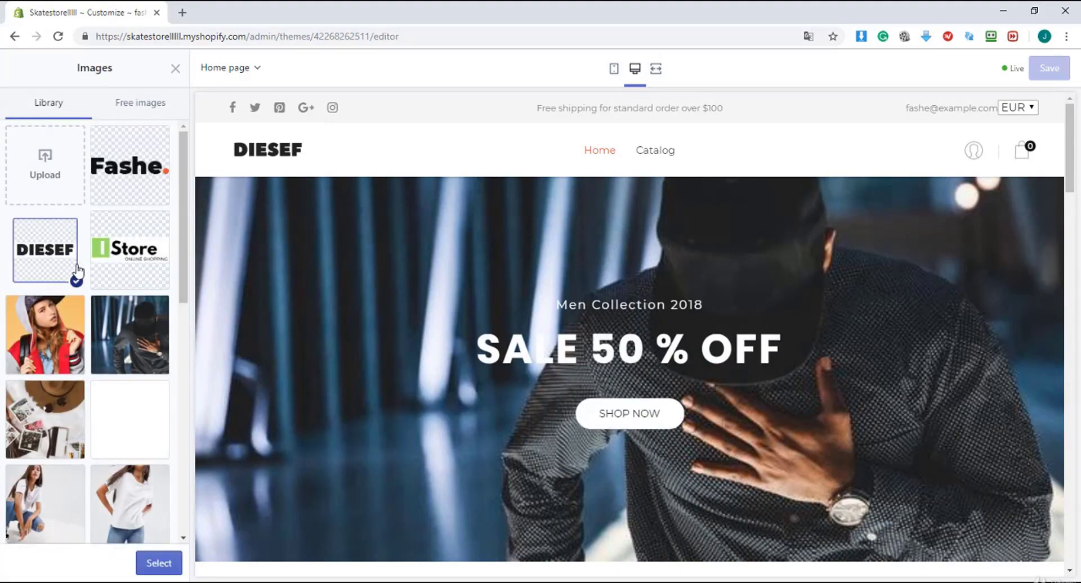
pyautogui.click(158, 563)
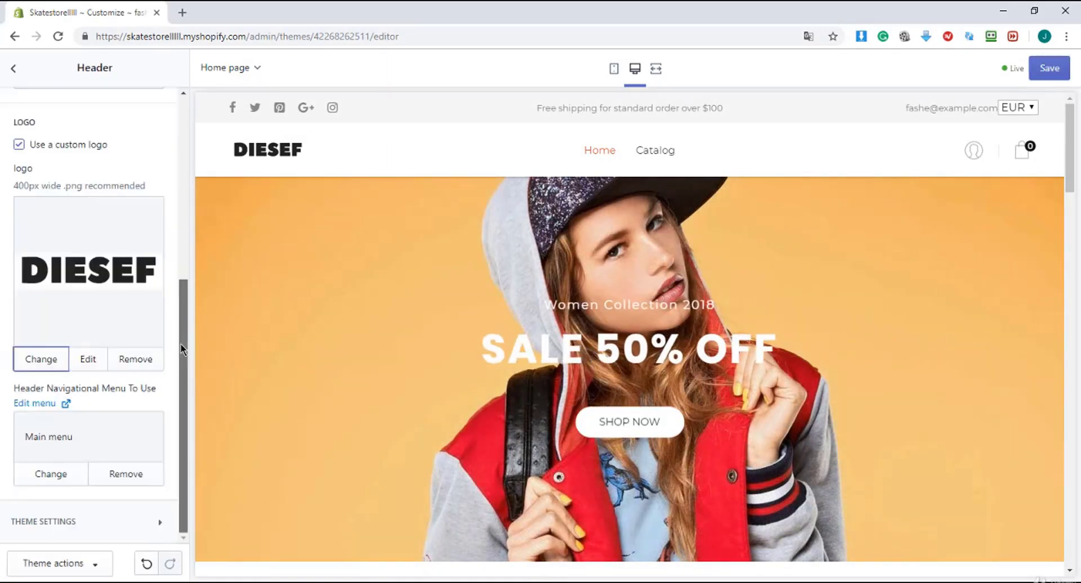
pyautogui.scroll(3)
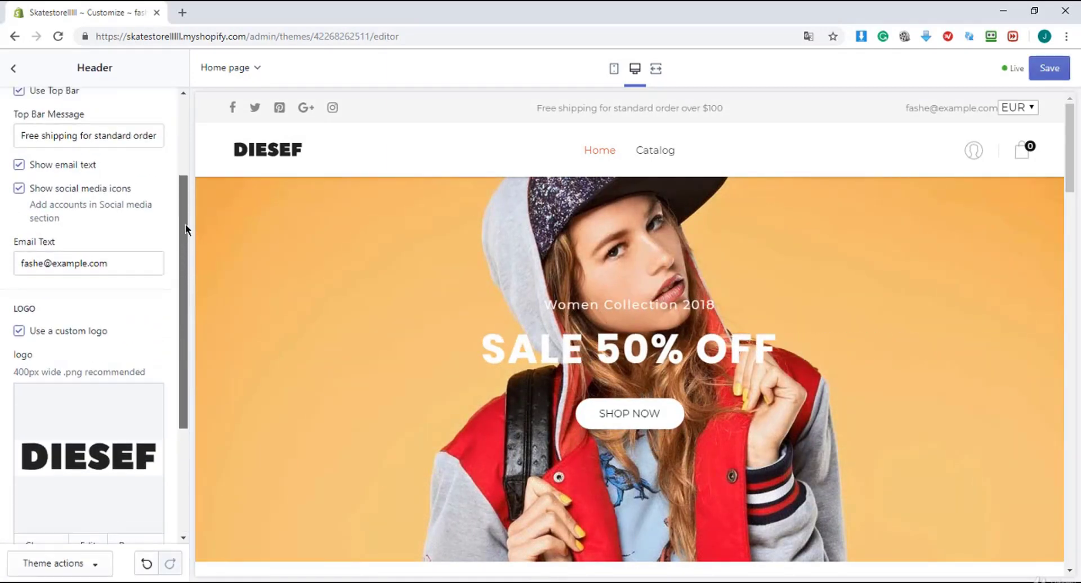
pyautogui.scroll(3)
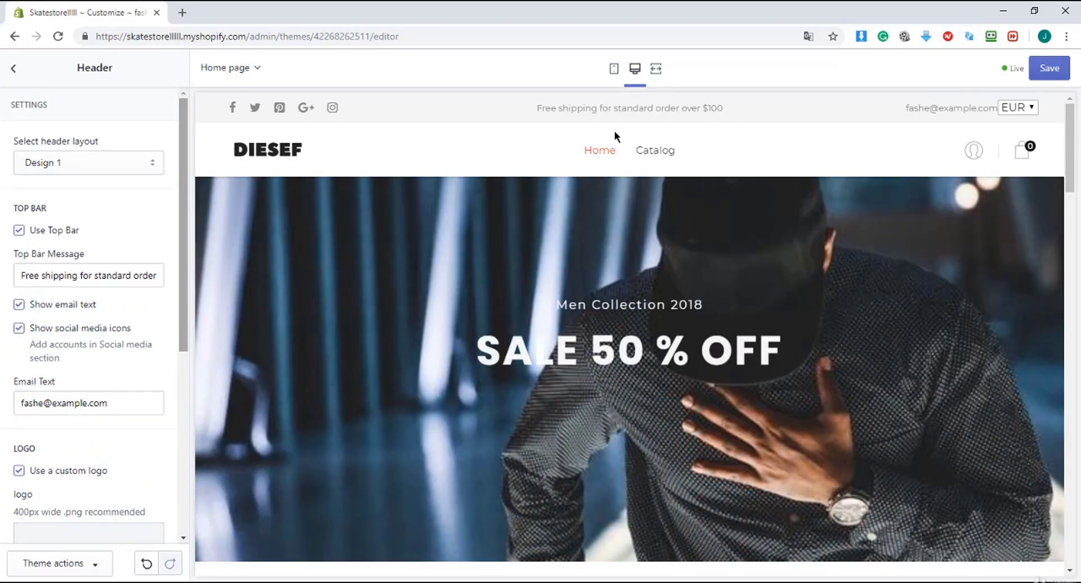
pyautogui.doubleClick(629, 108)
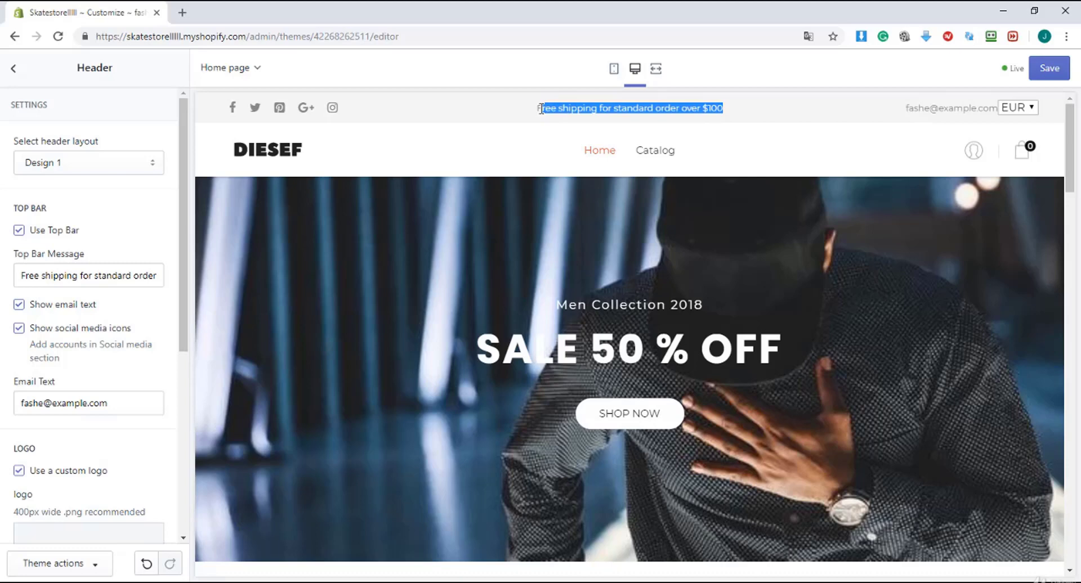
pyautogui.click(89, 275)
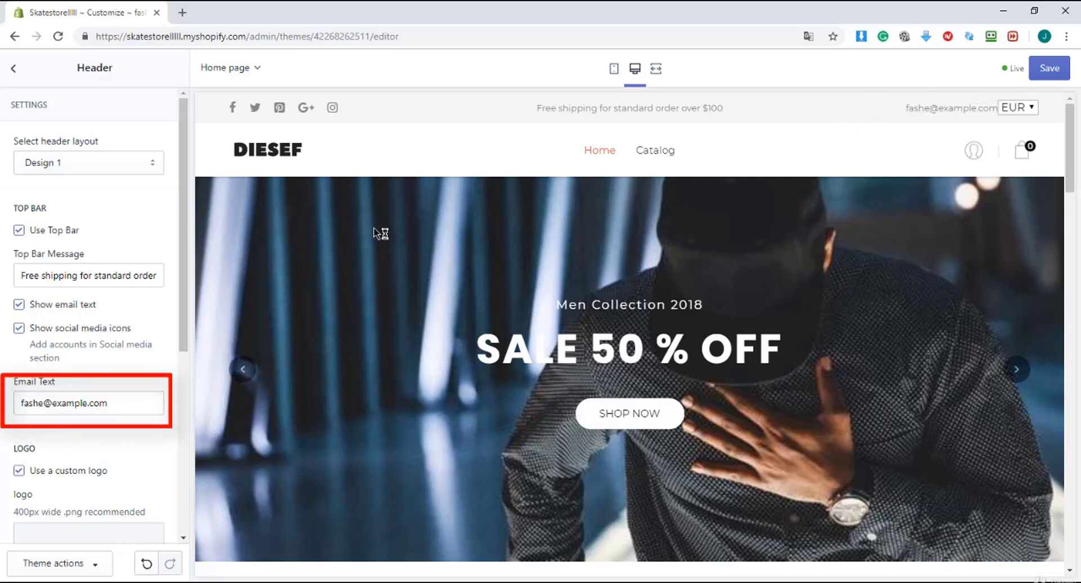
# - Save the Design 1 header with the DIESEF logo until 'Changes saved' confirms
pyautogui.click(1047, 67)
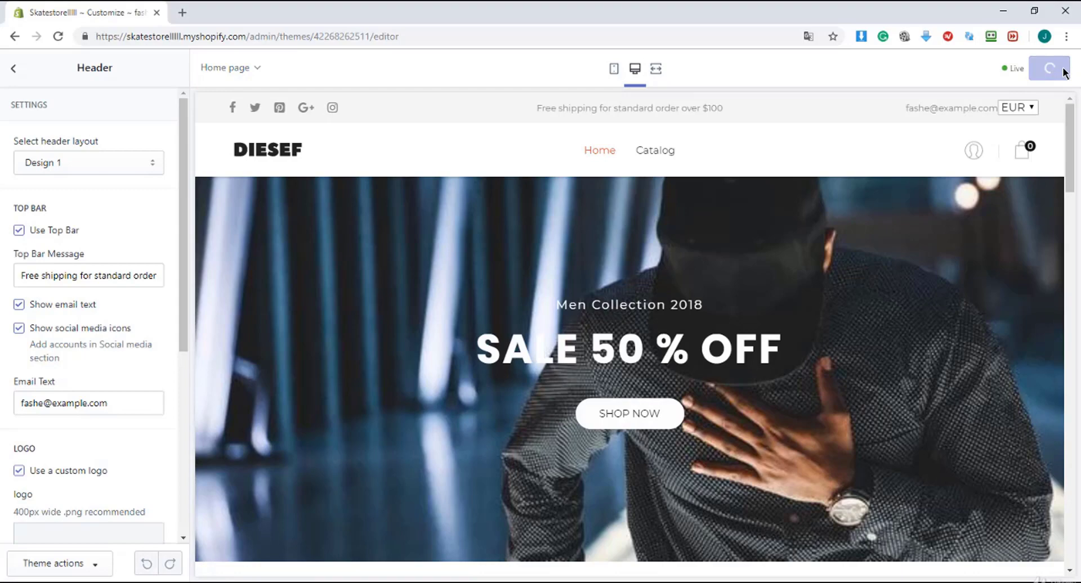
pyautogui.click(1048, 68)
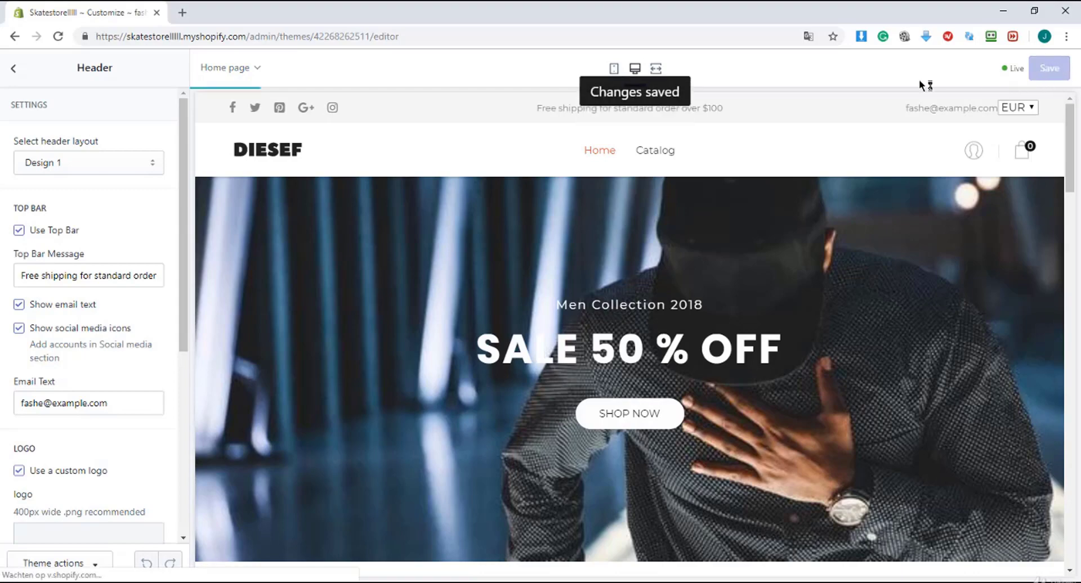
pyautogui.click(276, 36)
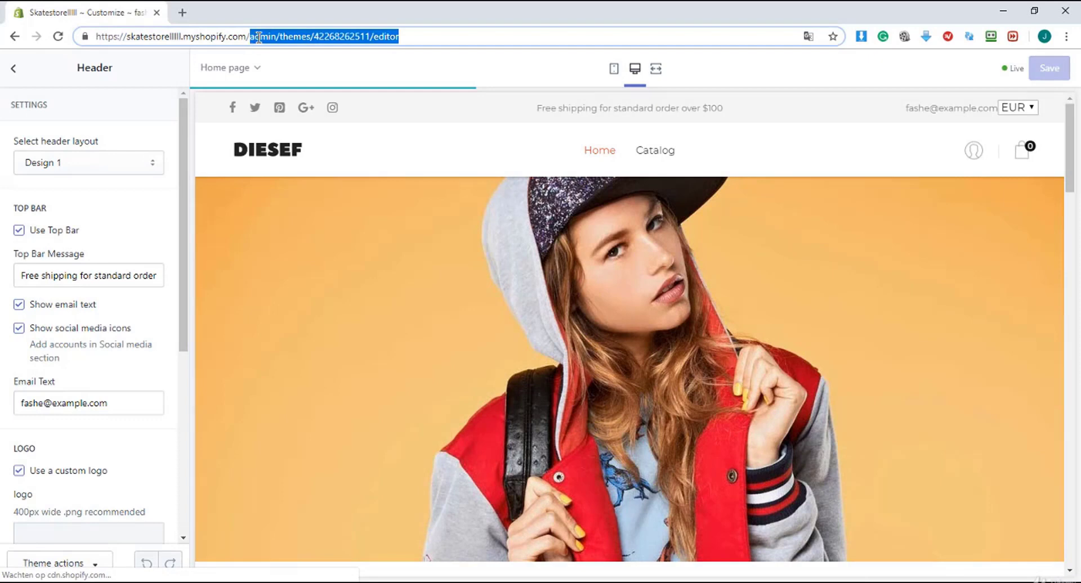
# - Load the live storefront home page with the DIESEF header and scroll through its sections and back to top
pyautogui.click(12, 67)
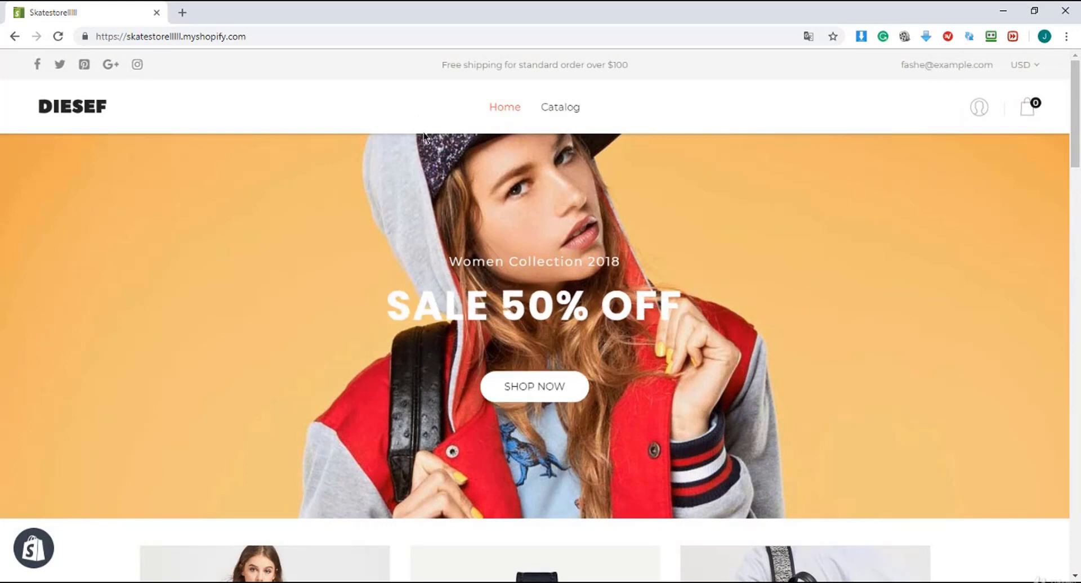
pyautogui.moveTo(521, 240)
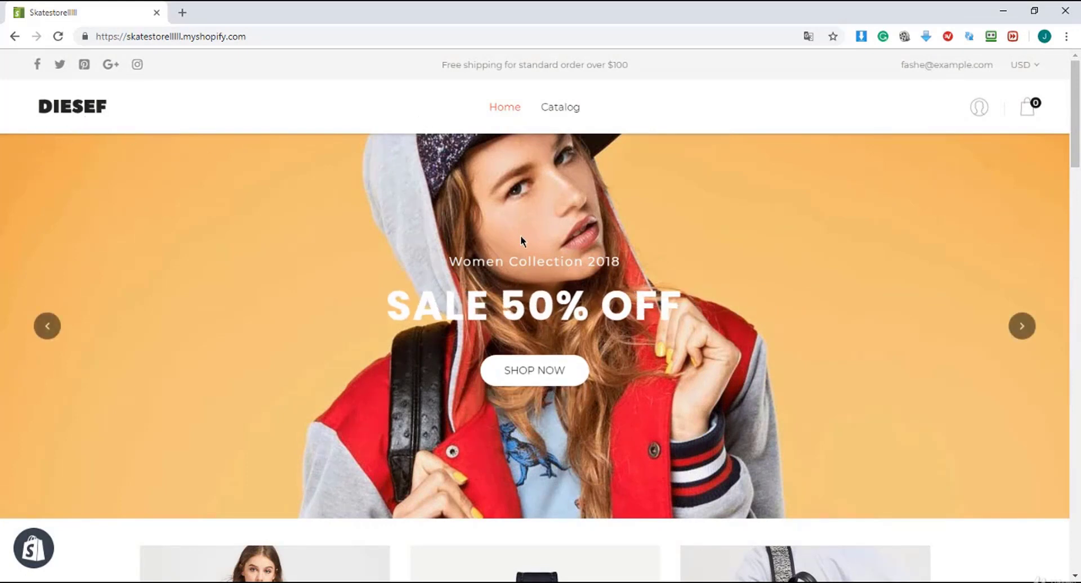
pyautogui.moveTo(1075, 158)
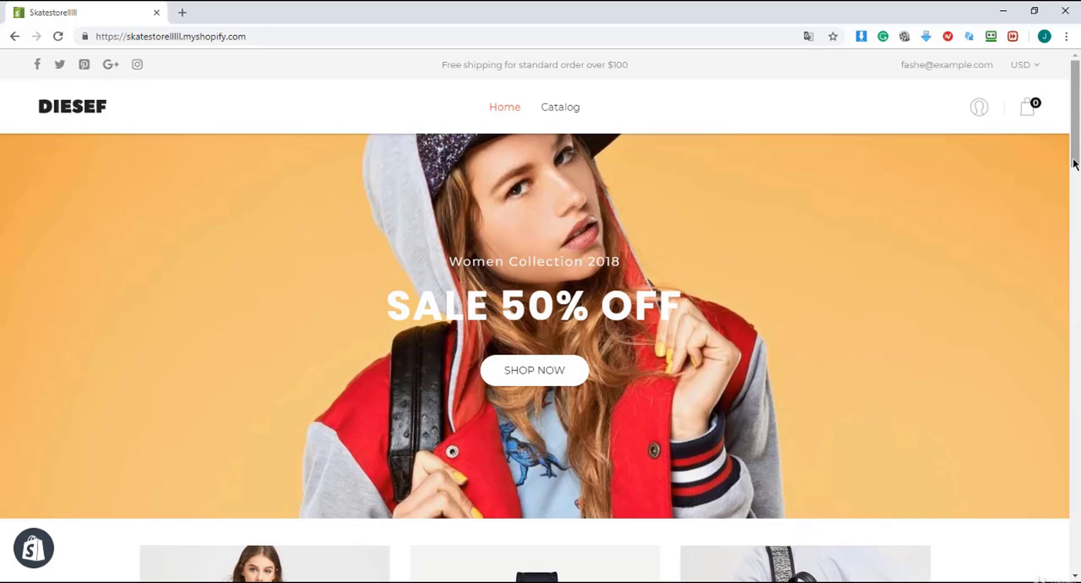
pyautogui.scroll(-3)
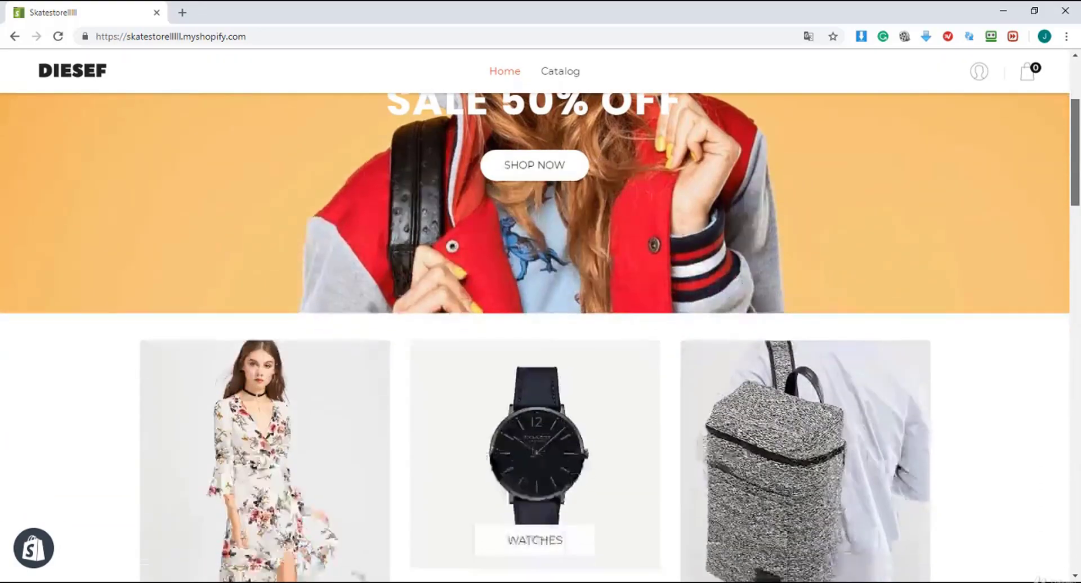
pyautogui.scroll(-3)
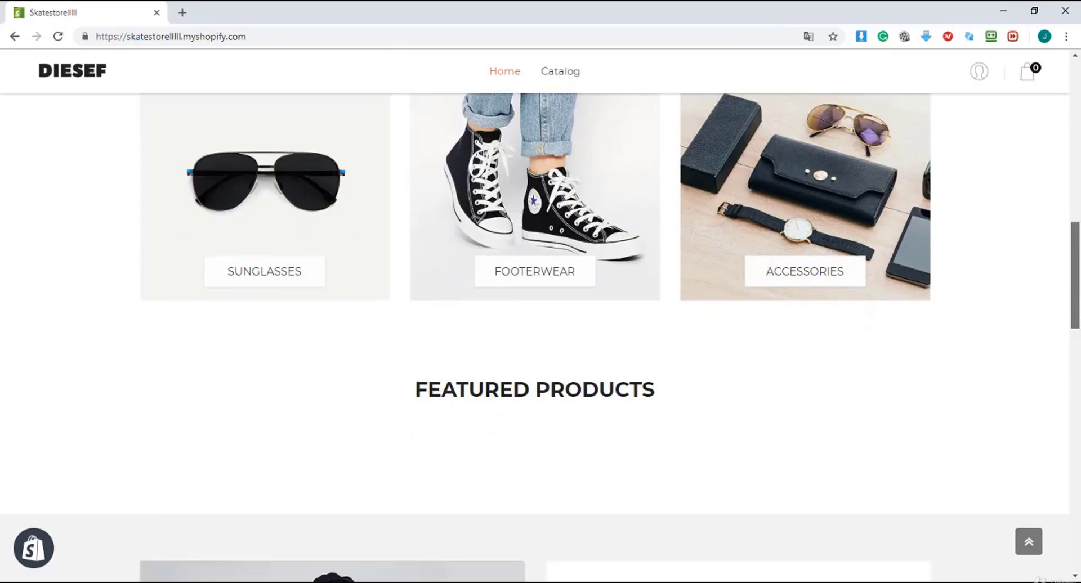
pyautogui.scroll(-3)
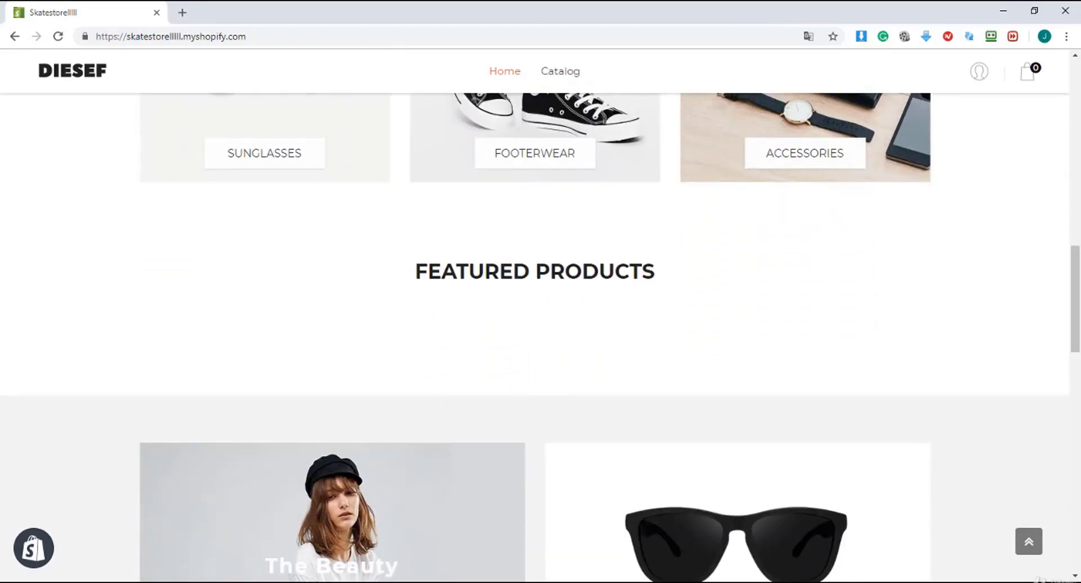
pyautogui.scroll(3)
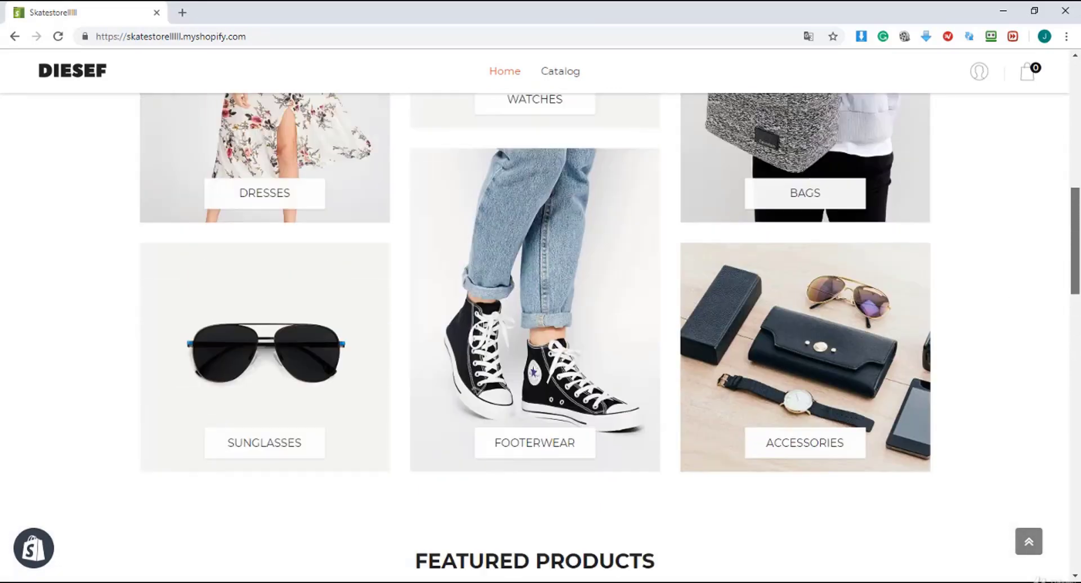
pyautogui.scroll(3)
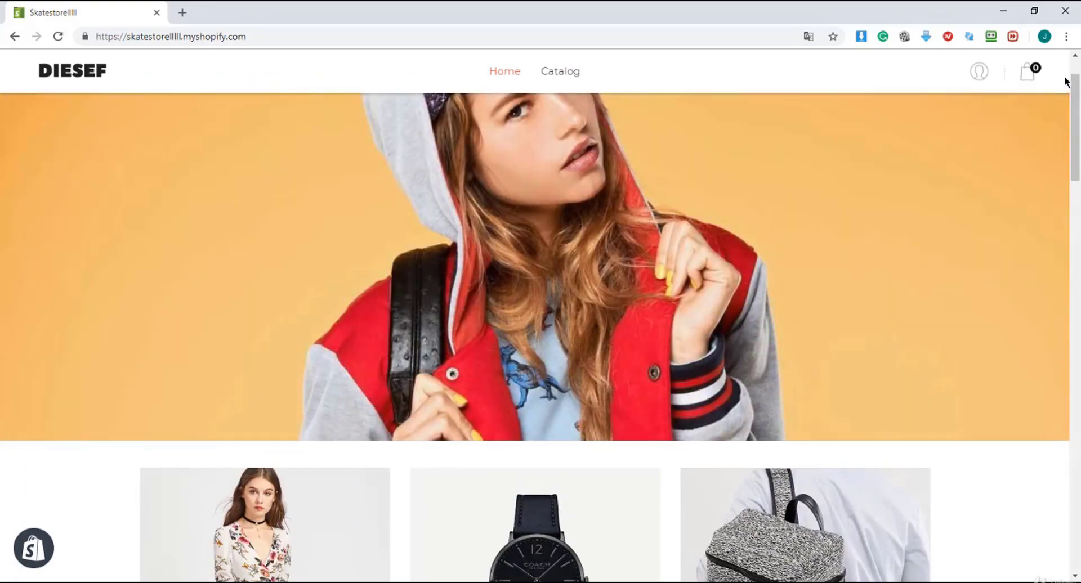
pyautogui.scroll(3)
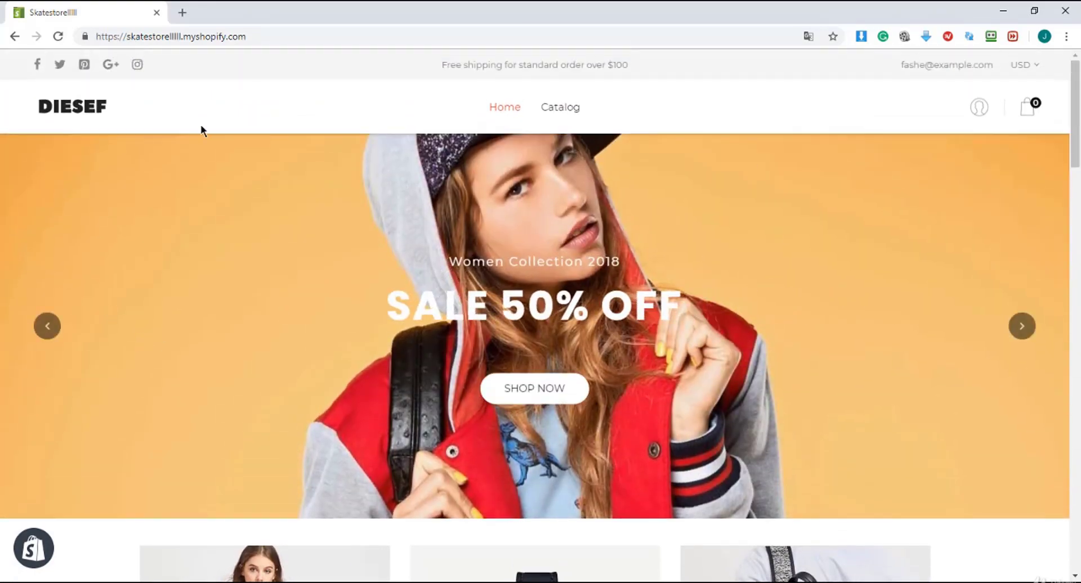
pyautogui.moveTo(251, 101)
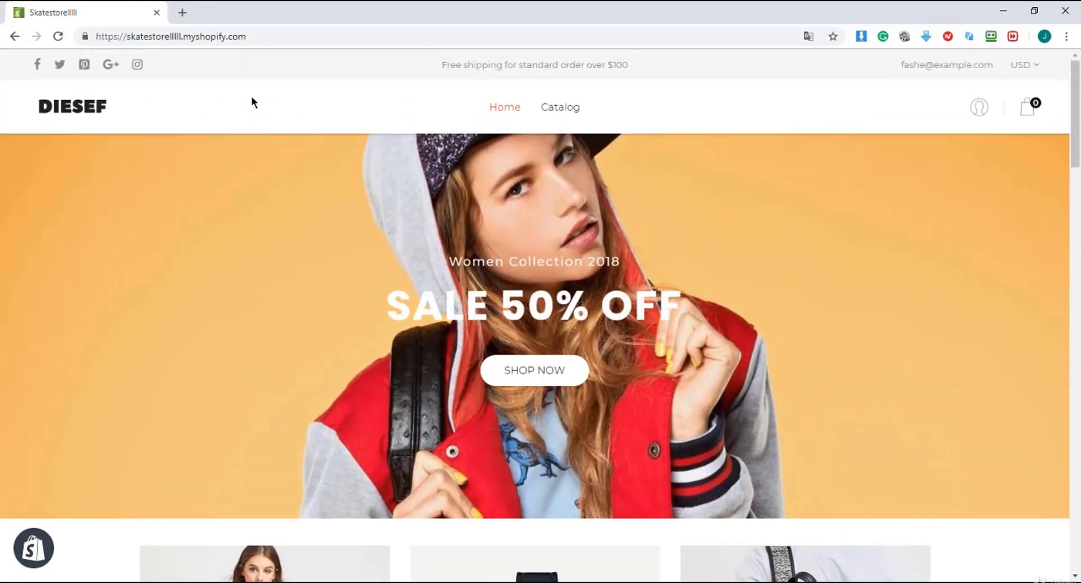